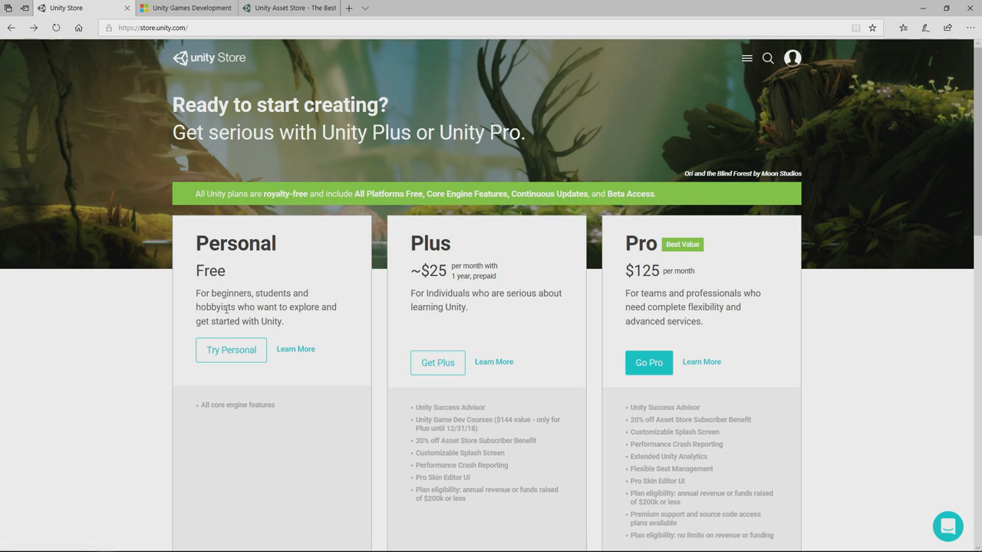
Step: Choose the free Personal plan, accept its eligibility terms, and download the Windows installer
click(230, 350)
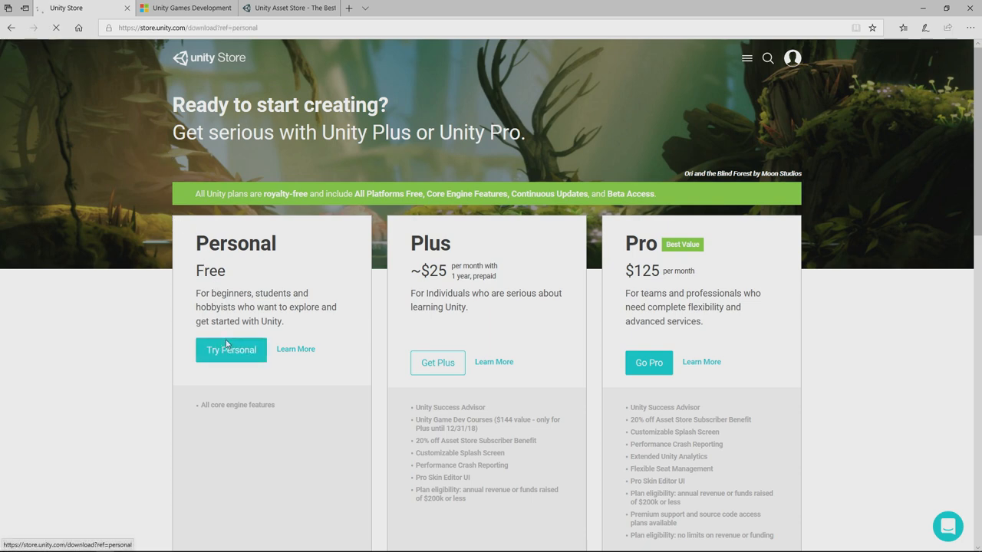
click(230, 350)
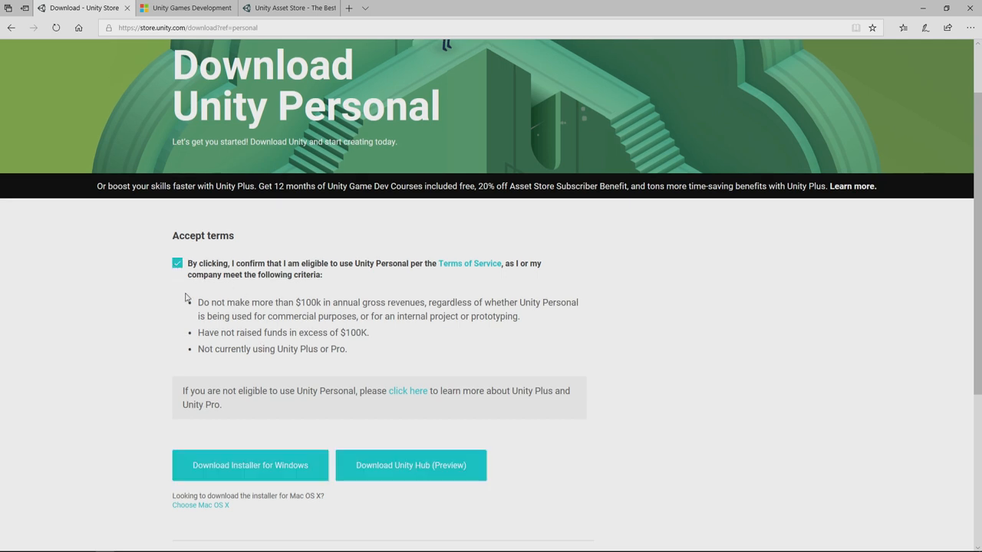
click(248, 467)
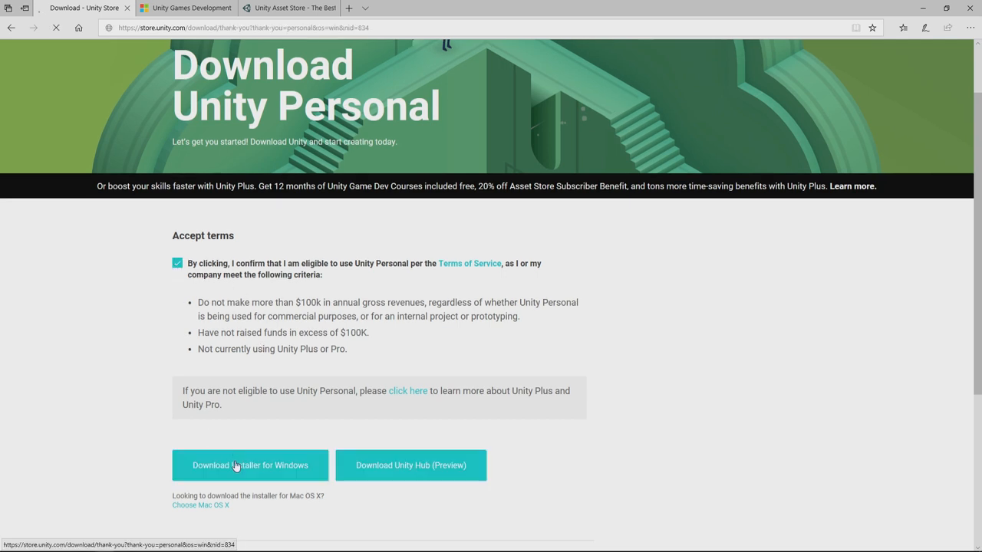
click(249, 465)
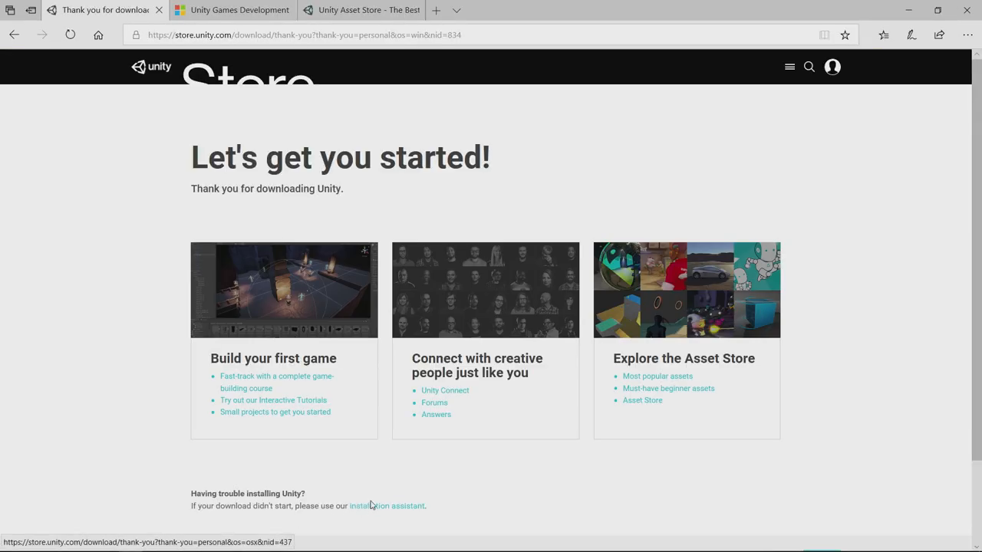
Step: Run the downloaded UnityDownloadAssistant-2018.2.1f1.exe from Edge's download bar
click(384, 506)
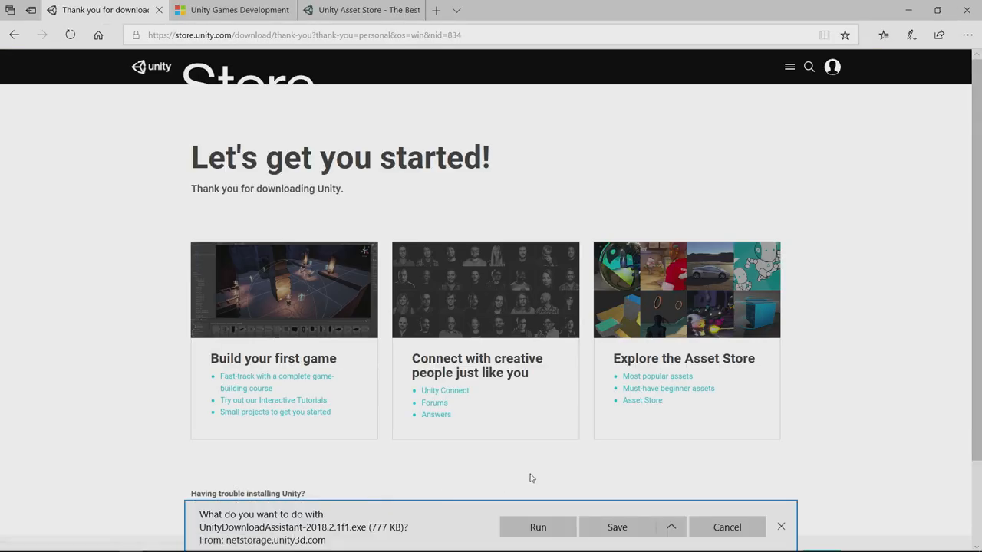
mouse_move(537, 513)
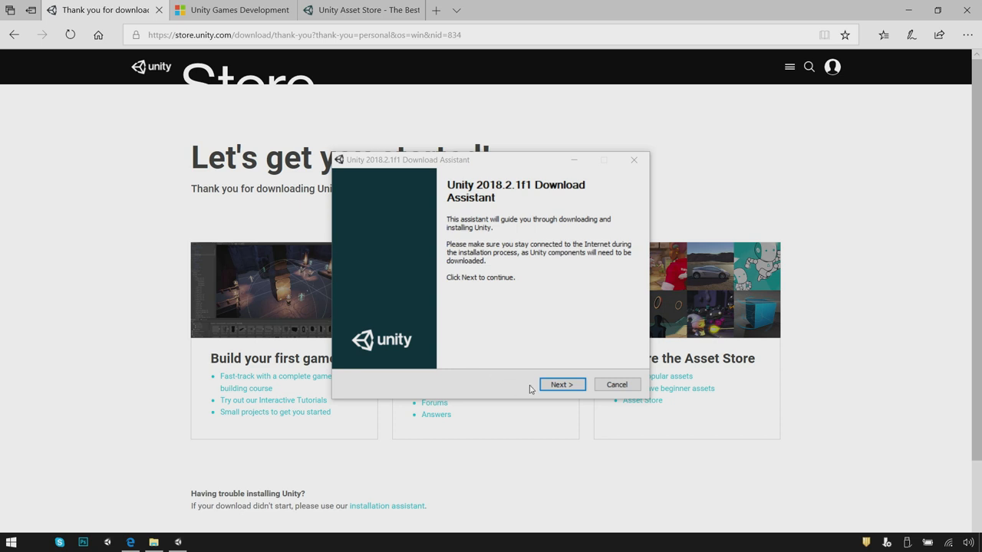
Step: Accept the license and install Unity 2018.2.1f1 with Documentation and Visual Studio Community 2017
click(561, 384)
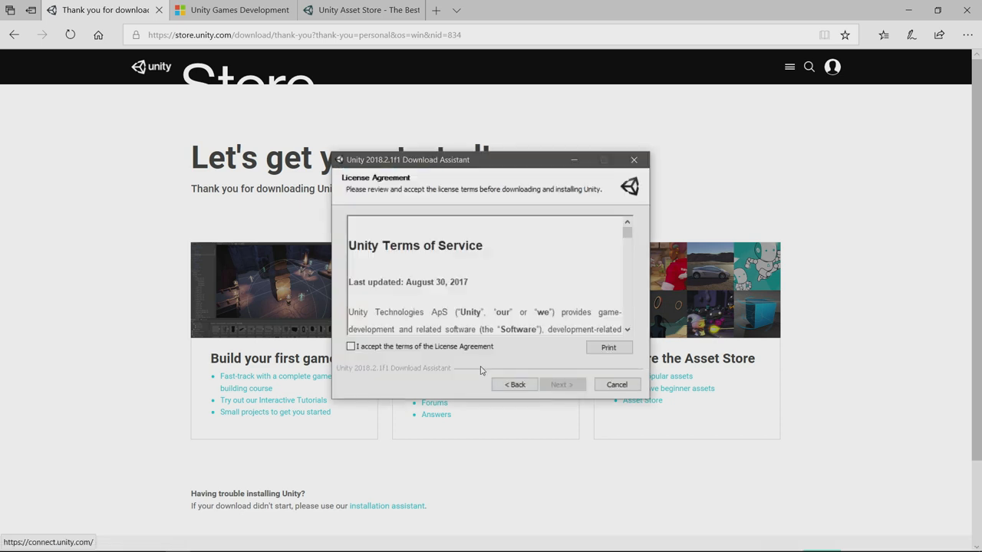
click(561, 384)
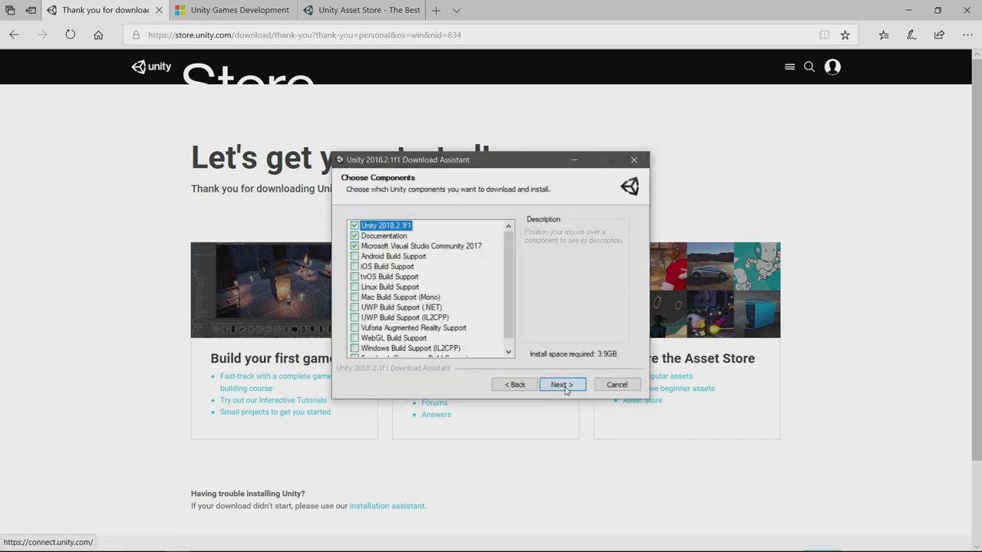
mouse_move(437, 267)
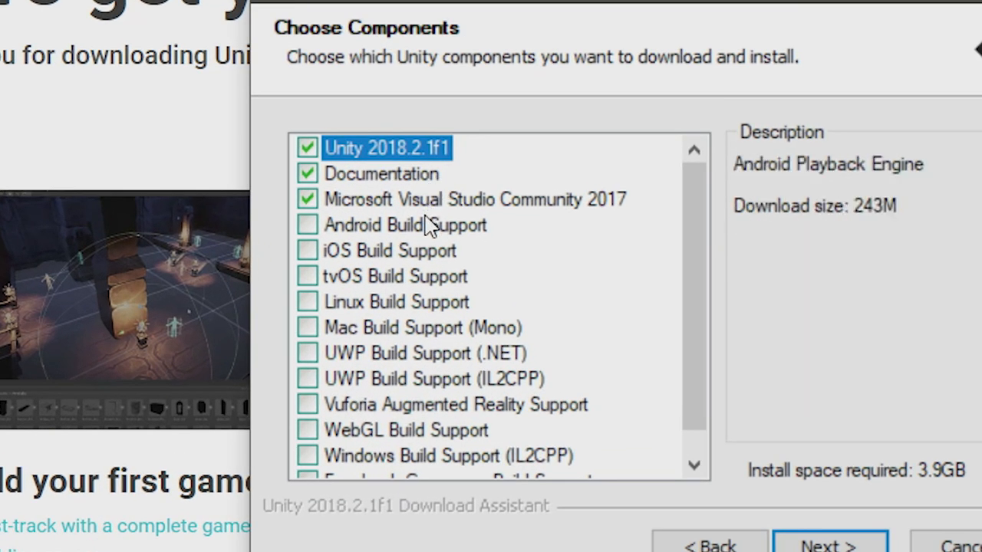
mouse_move(347, 208)
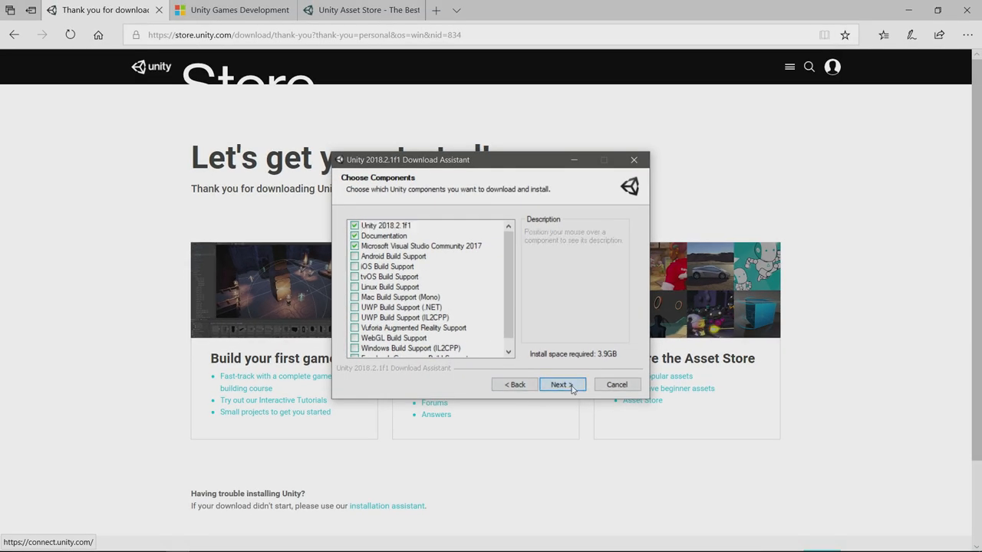
click(562, 384)
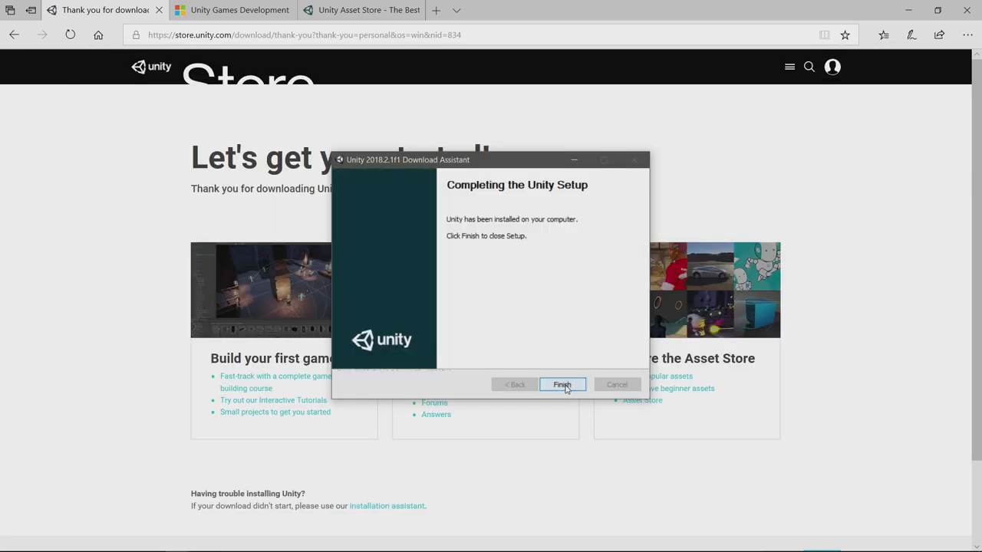
Step: Finish the completed Unity setup wizard
click(561, 384)
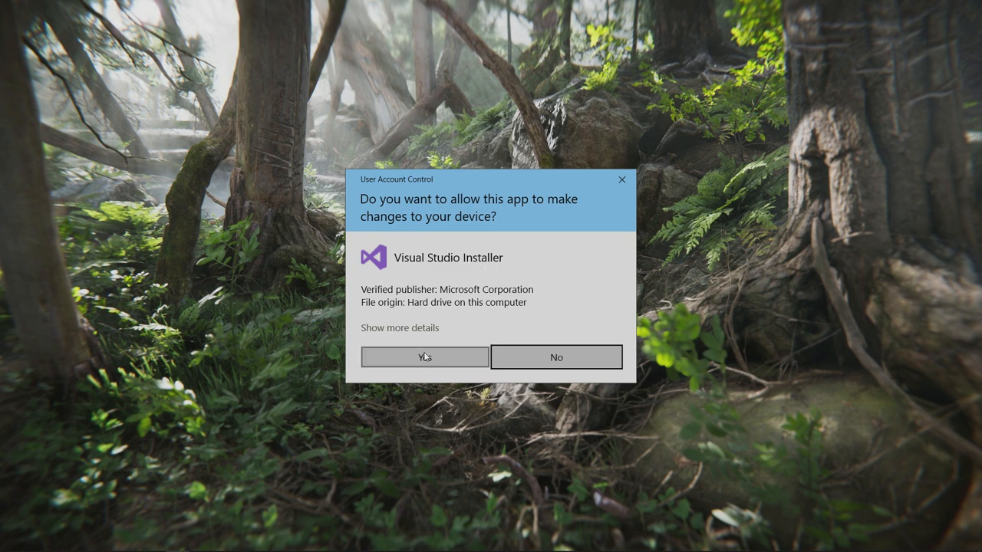
Step: Allow the Visual Studio Installer to make changes via the UAC prompt
click(424, 356)
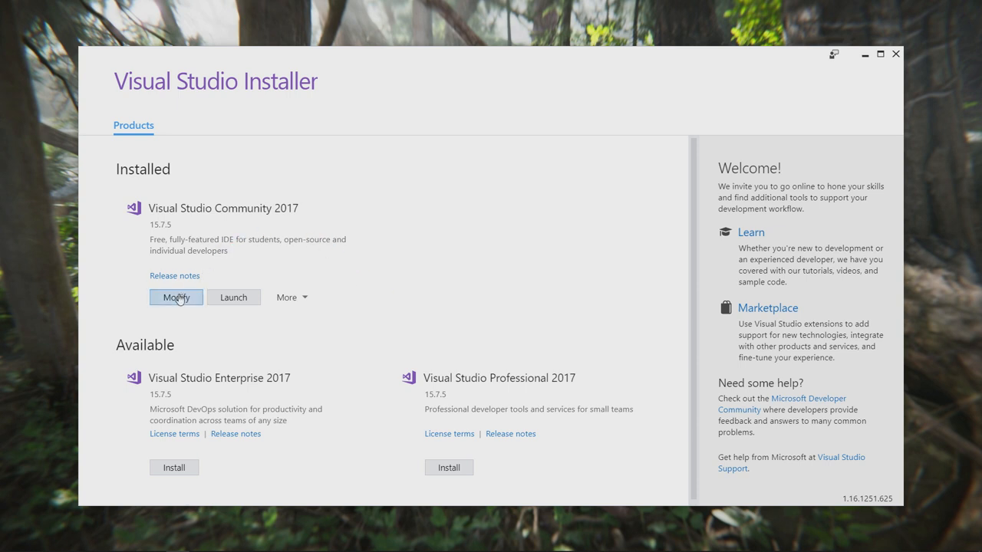
Step: Modify Community 2017 and confirm the Game development with Unity workload is ticked
click(175, 298)
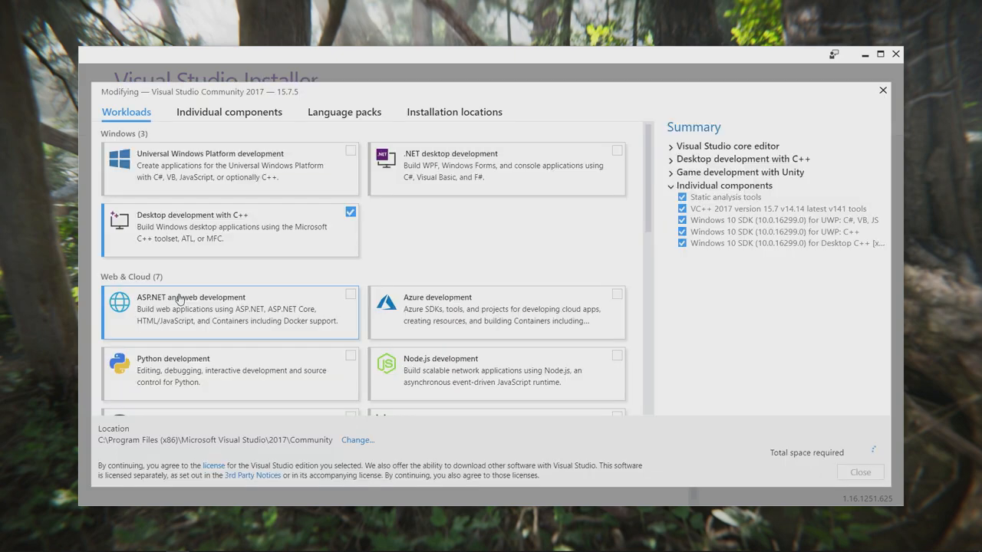
scroll(down, 3)
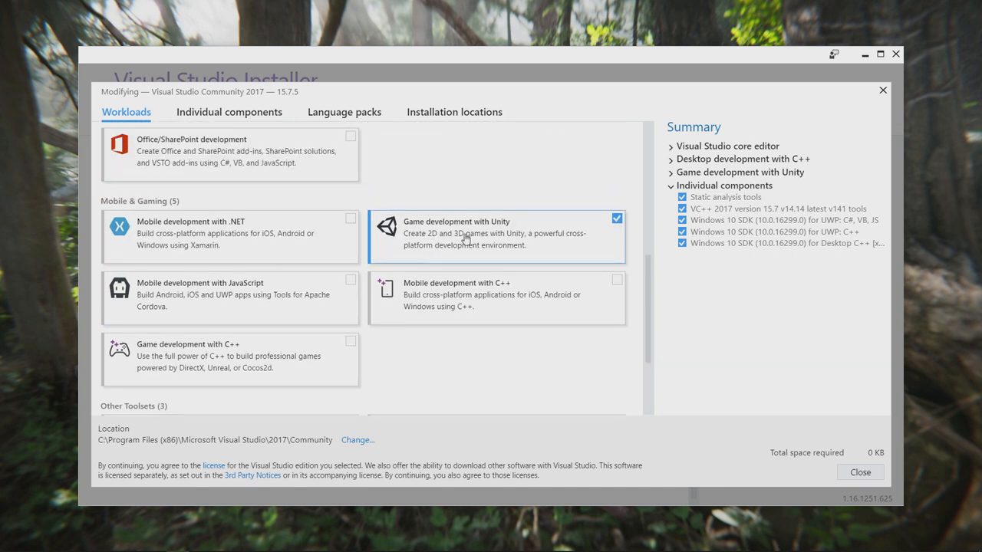
mouse_move(531, 252)
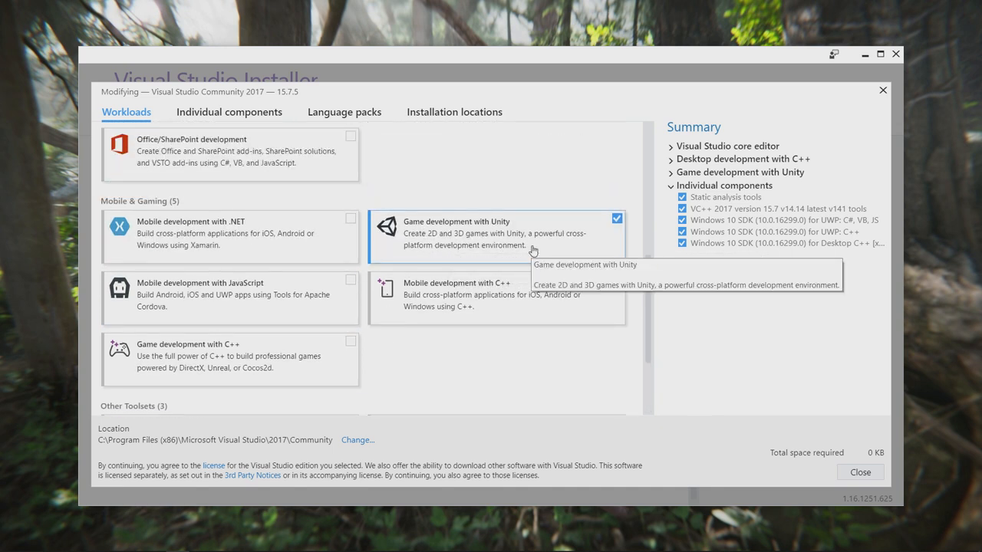
mouse_move(608, 270)
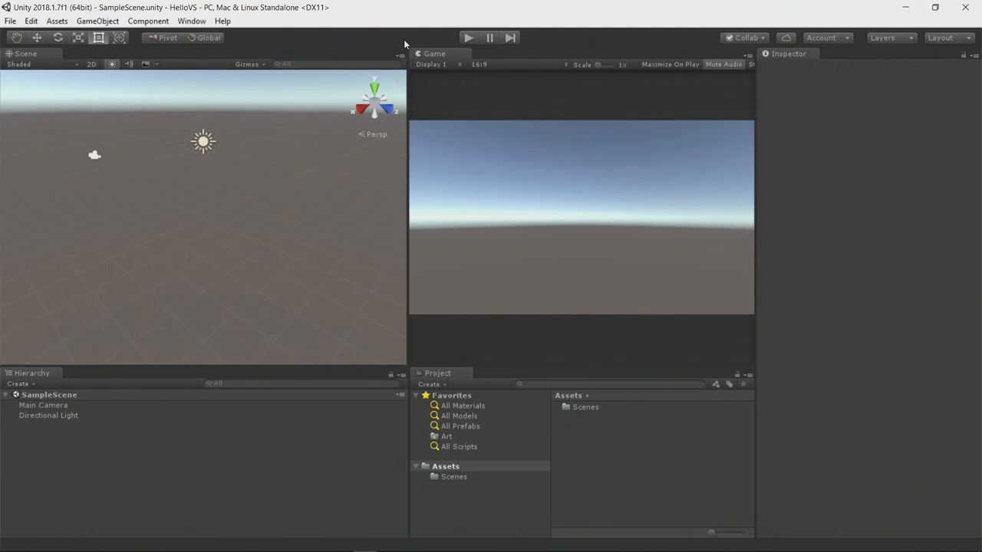
Step: Show Edit > Preferences > External Tools with Visual Studio 2017 as script editor
click(28, 24)
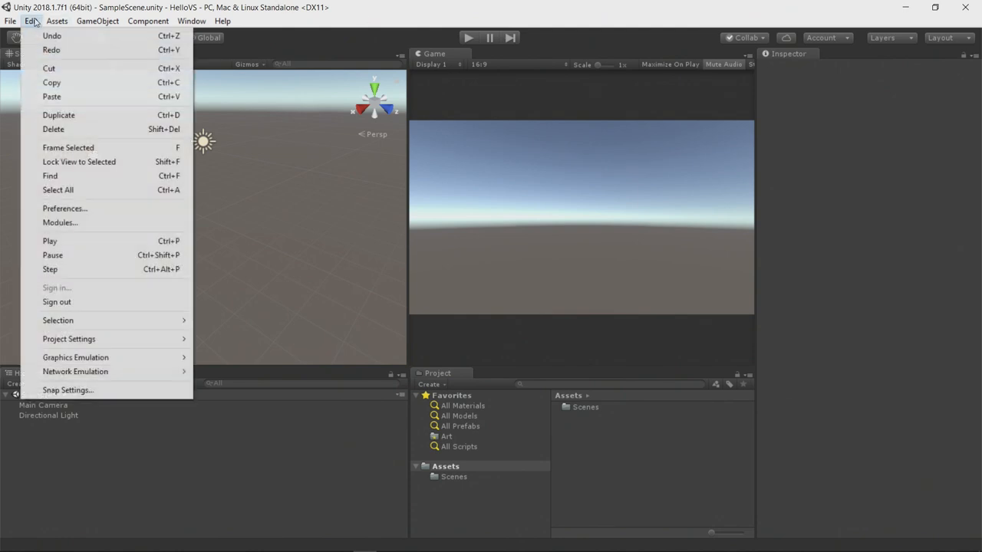
click(64, 208)
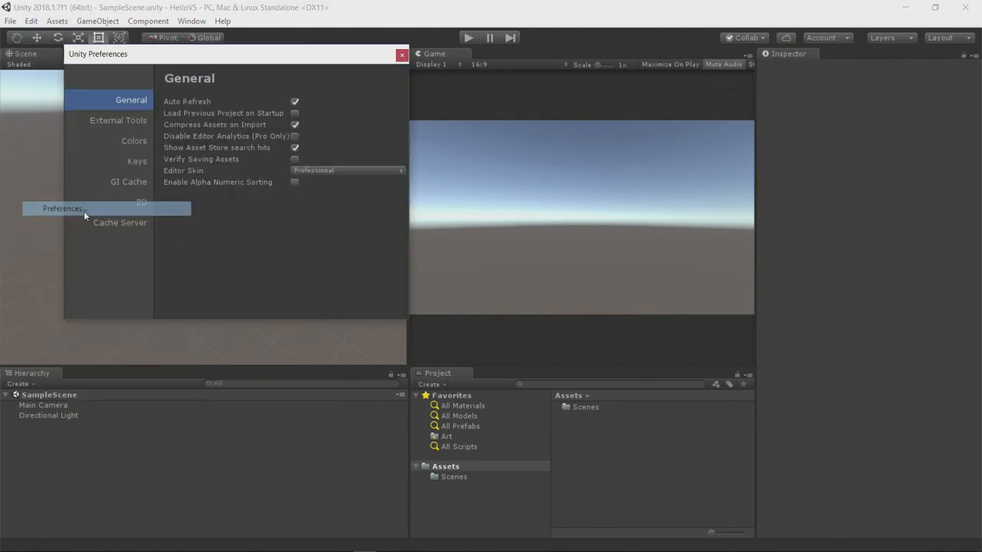
click(118, 119)
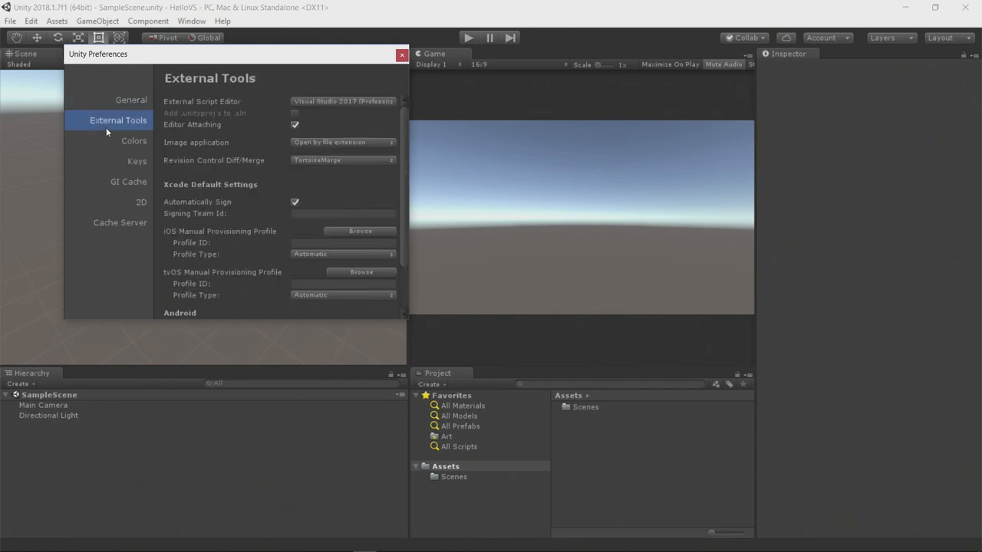